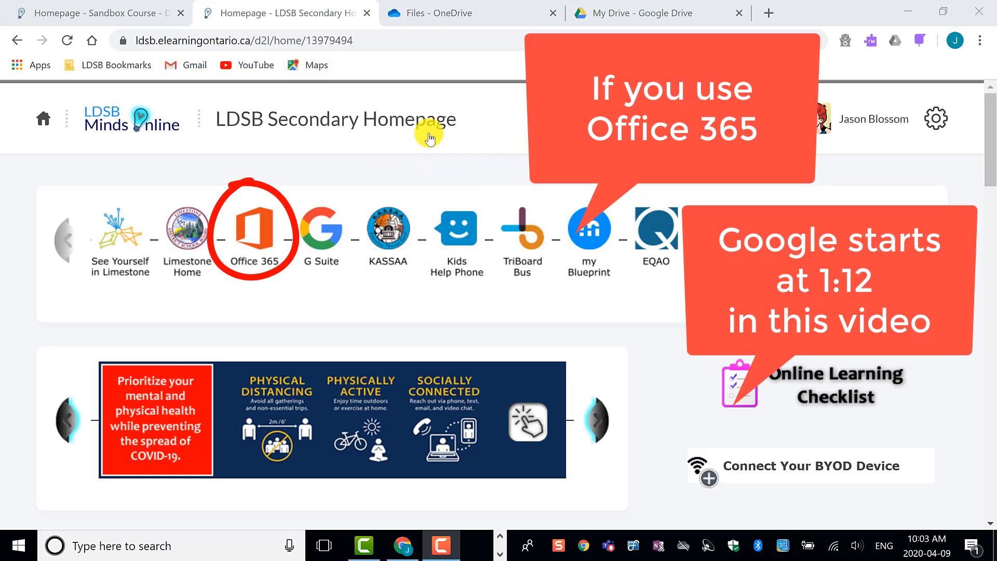
Open OneDrive from the Office 365 tools on the LDSB Minds Online homepage
click(252, 228)
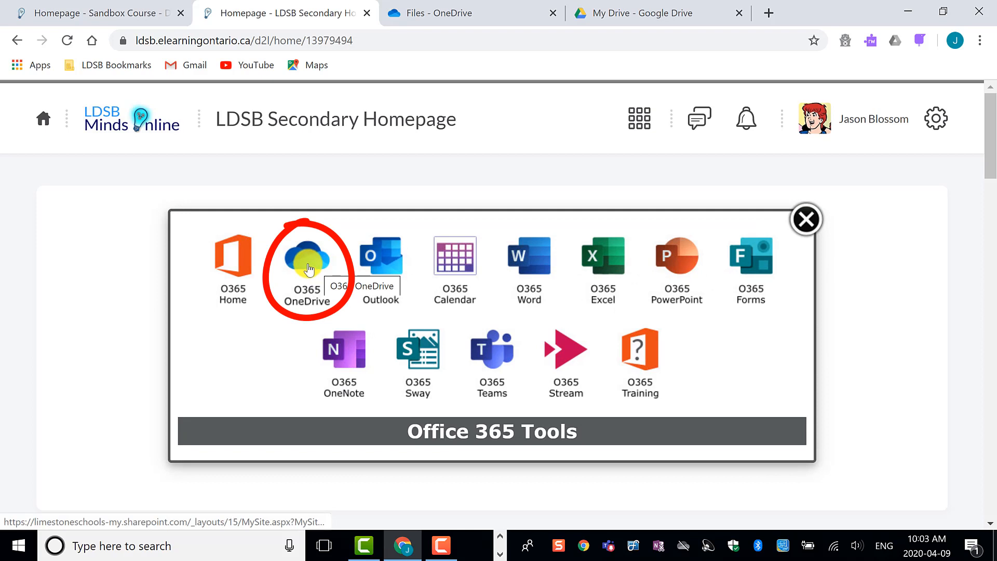
click(307, 260)
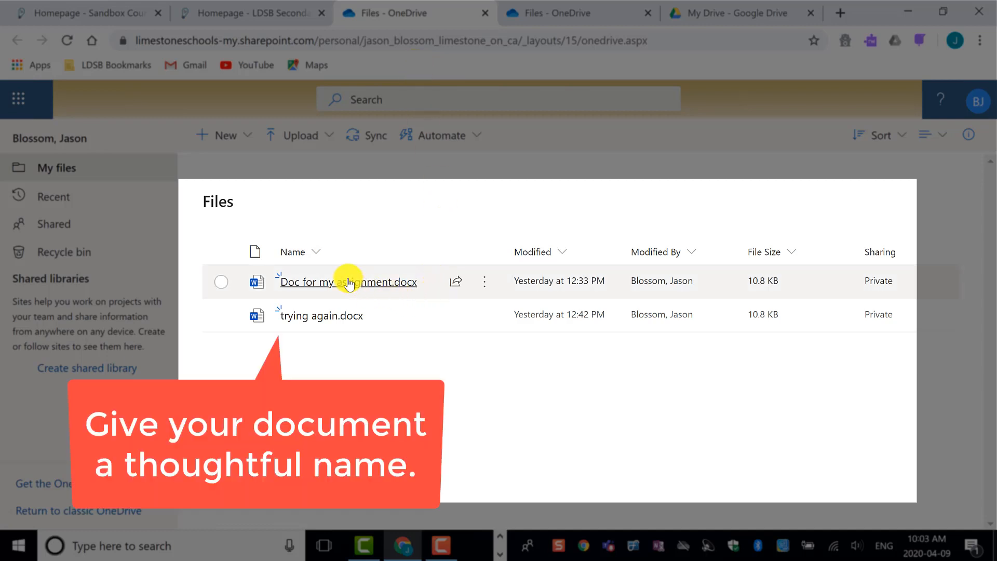
Open 'Doc for my assignment.docx' from the OneDrive Files list
click(348, 282)
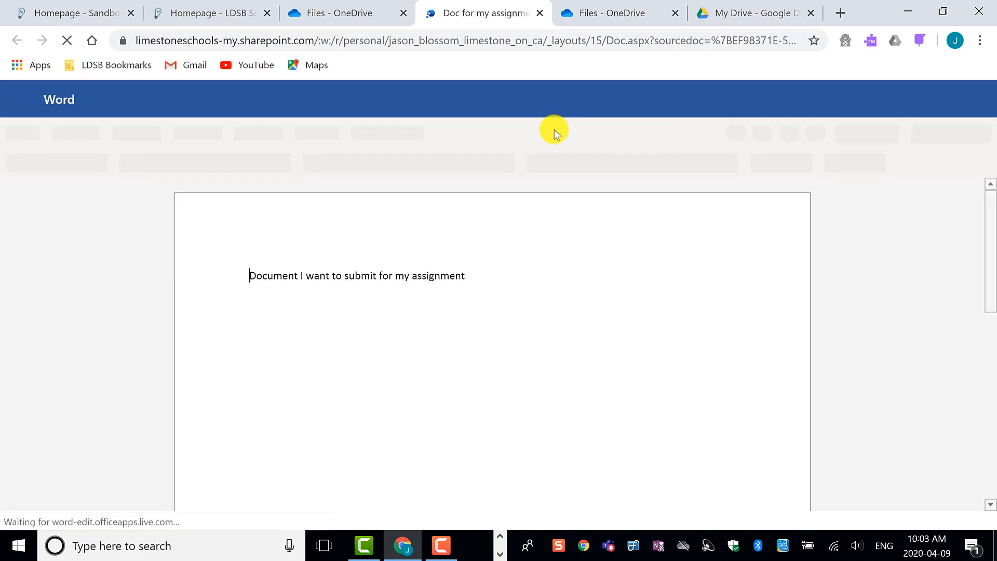
mouse_move(202, 273)
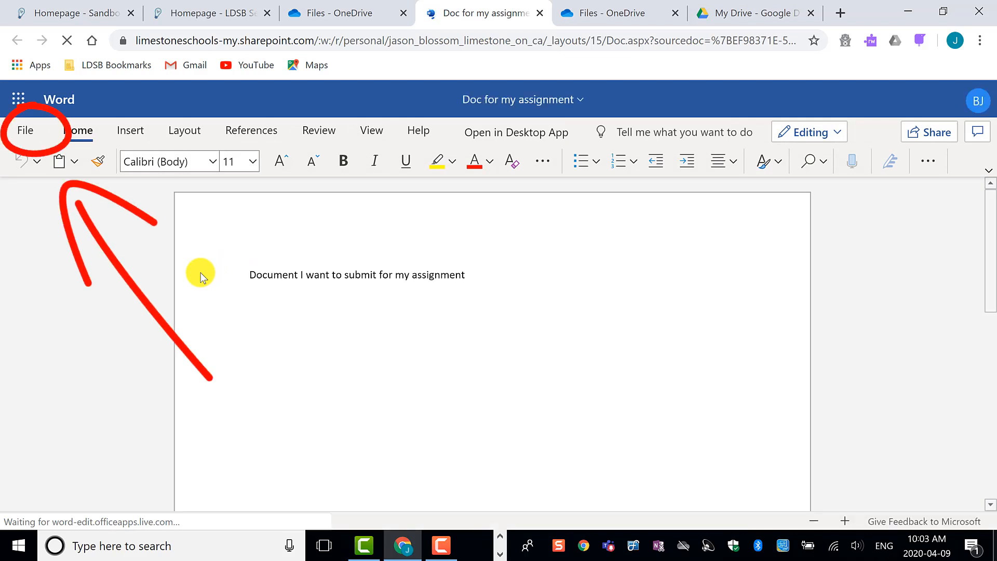
Download 'Doc for my assignment' as a PDF via File > Save As > Download as PDF
click(25, 130)
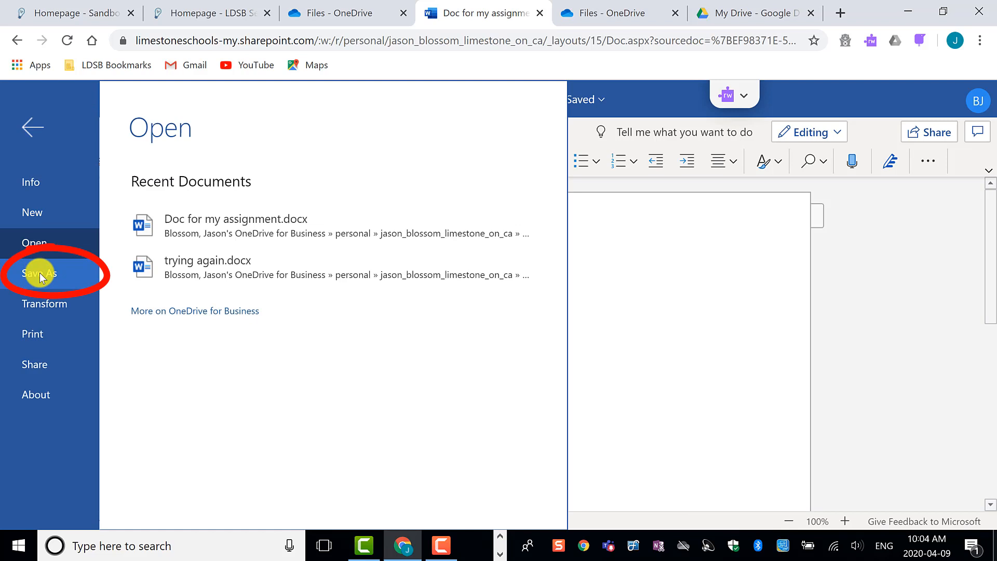
click(39, 274)
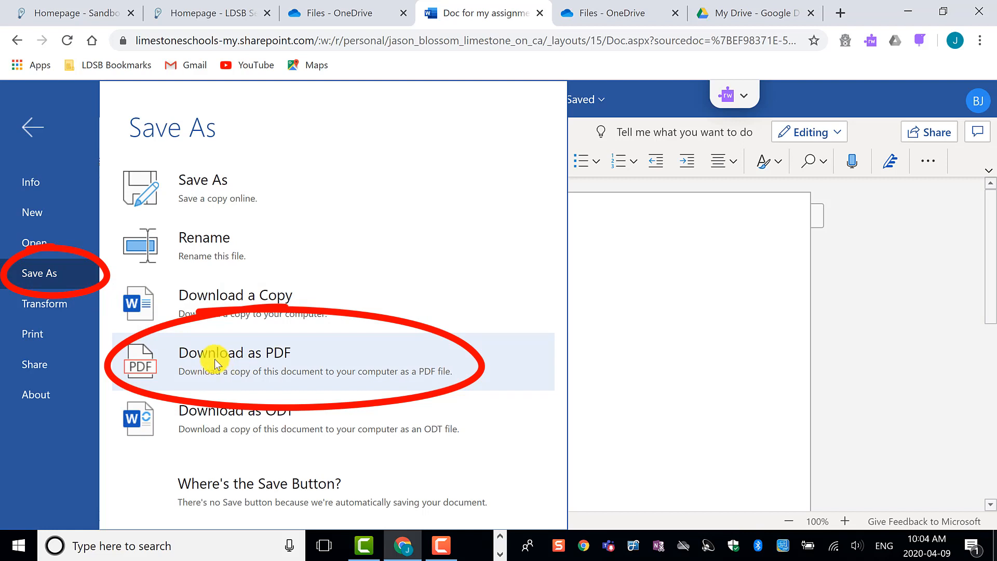
click(234, 353)
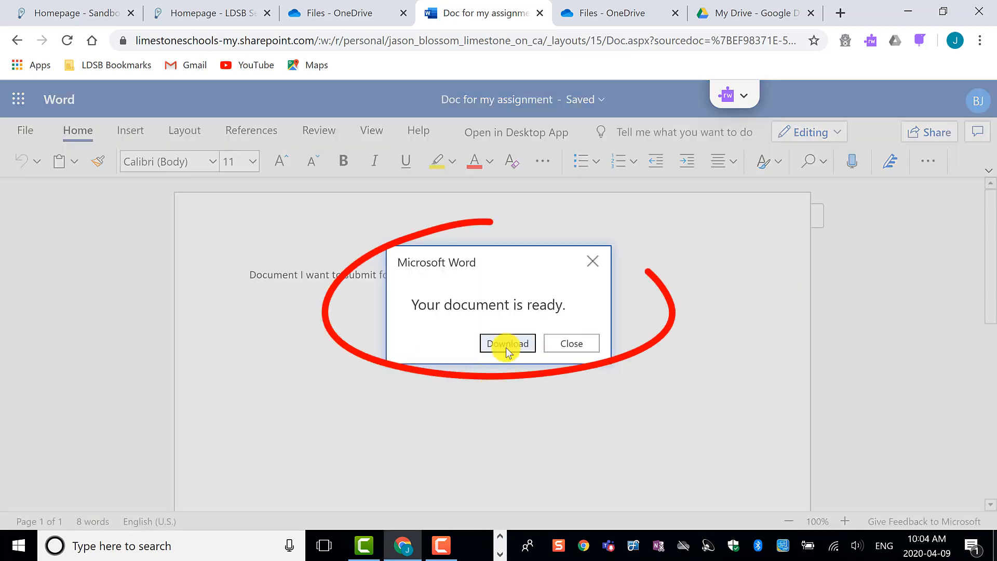
click(507, 344)
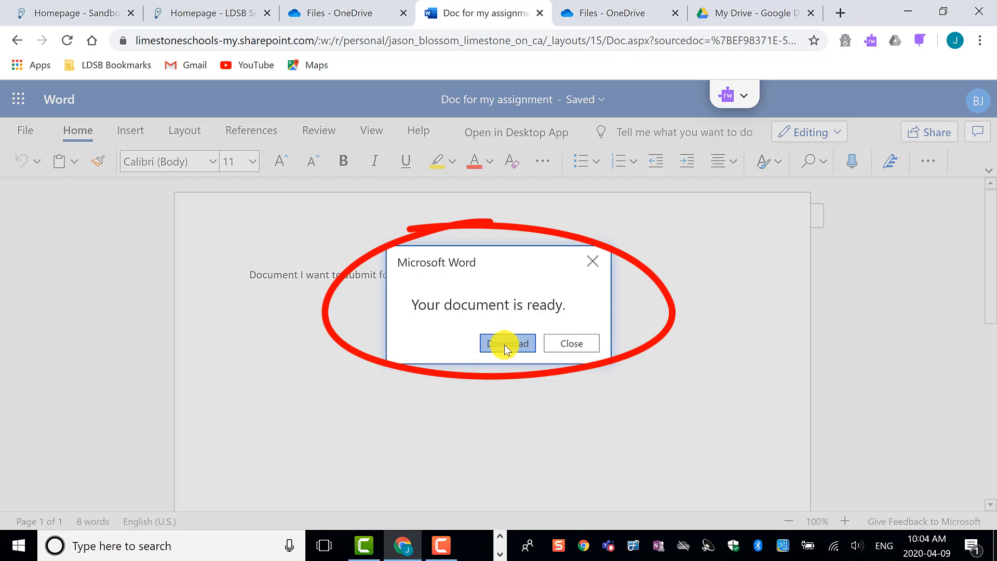
click(507, 343)
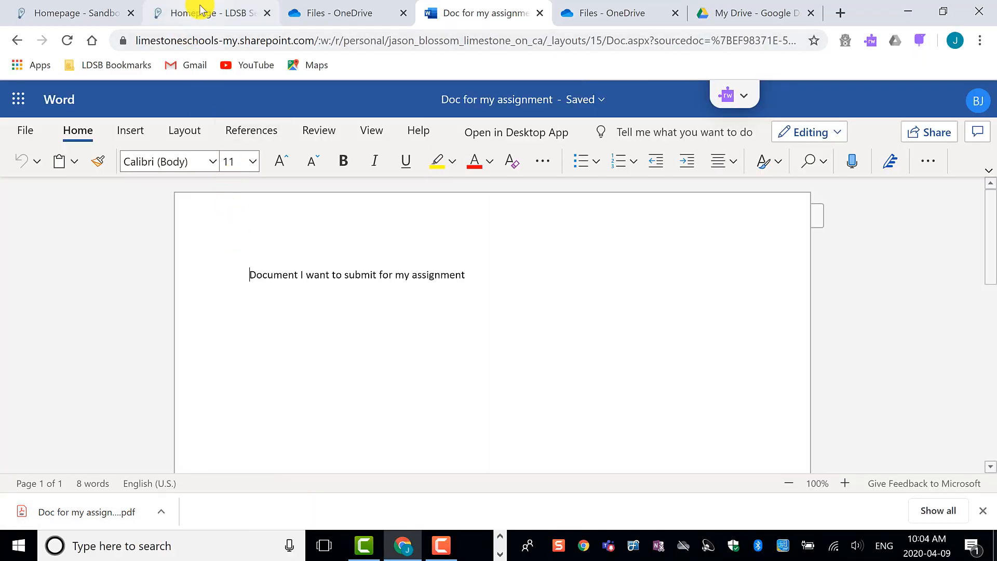
Return to the LDSB homepage tab and open Google Drive from the G Suite tools
click(210, 13)
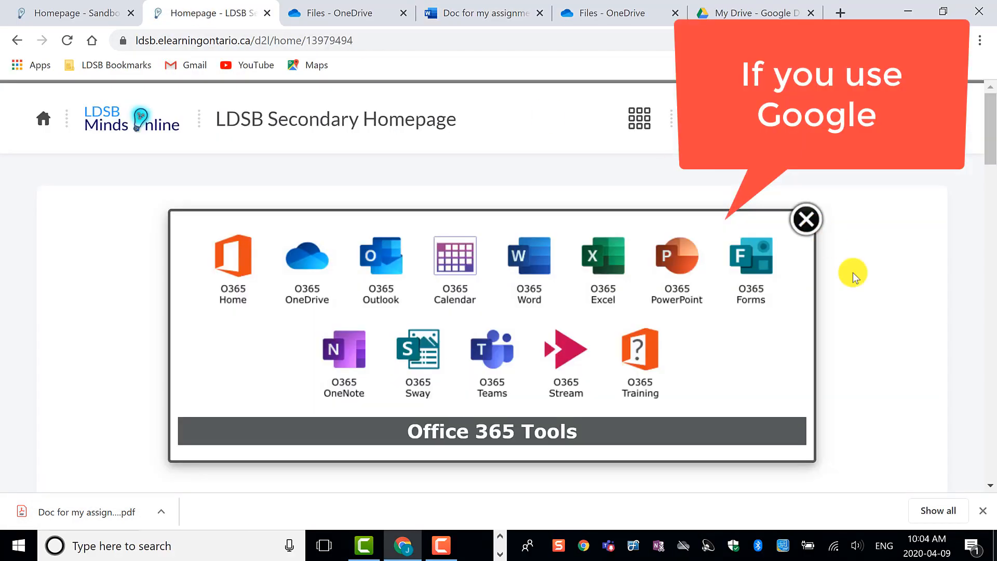
click(806, 219)
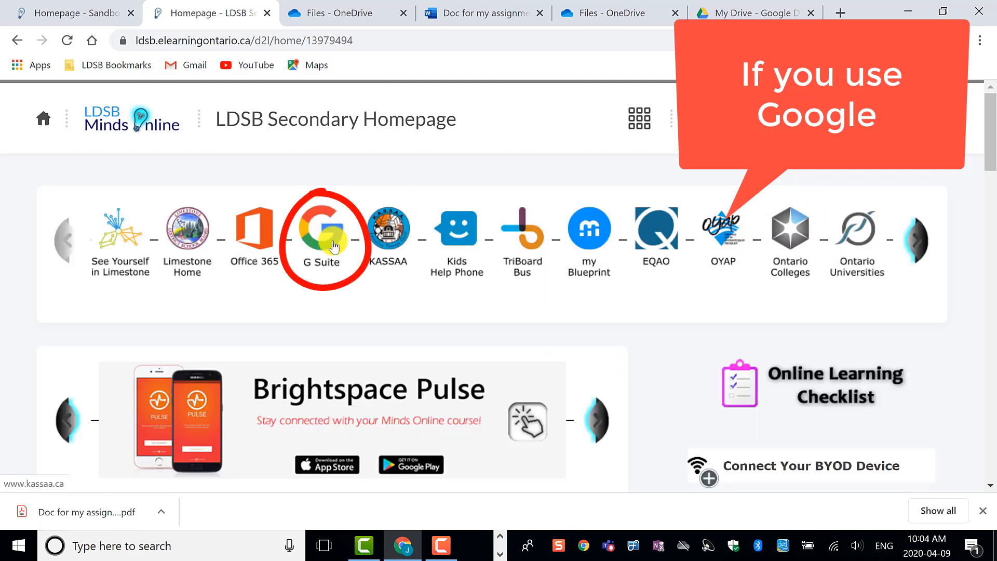
click(321, 229)
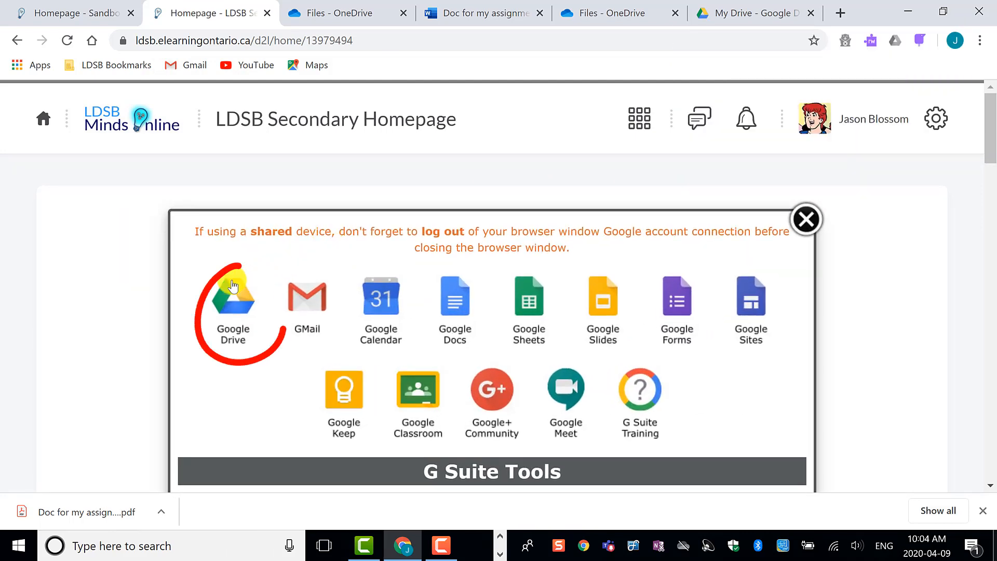
click(230, 295)
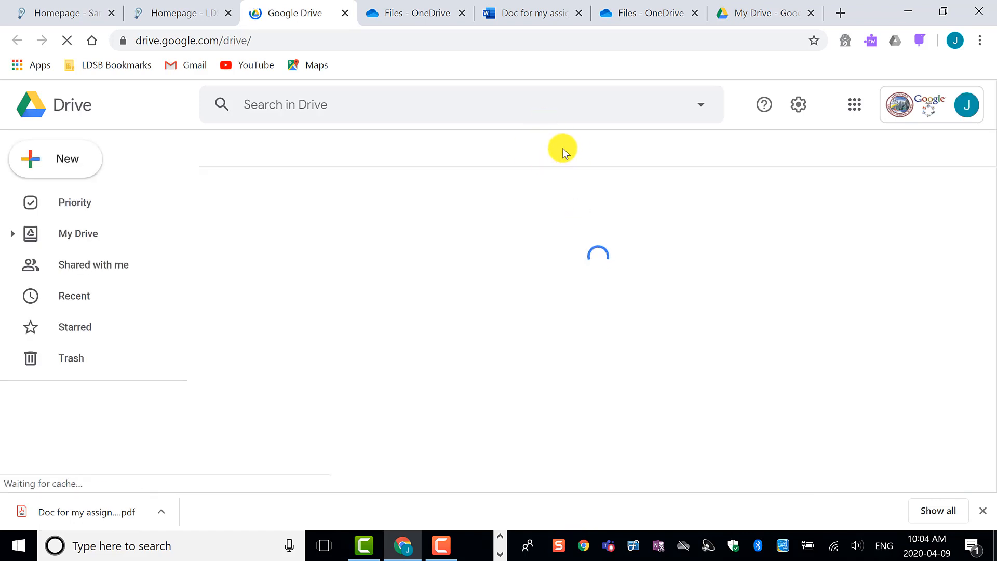
click(77, 233)
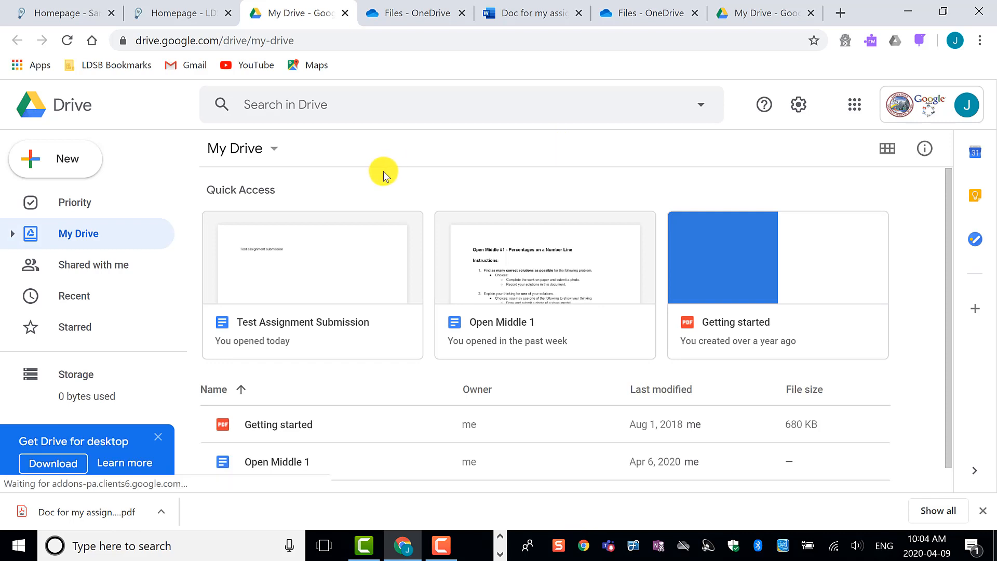
Open the 'Test Assignment Submission' document from the My Drive list
scroll(down, 3)
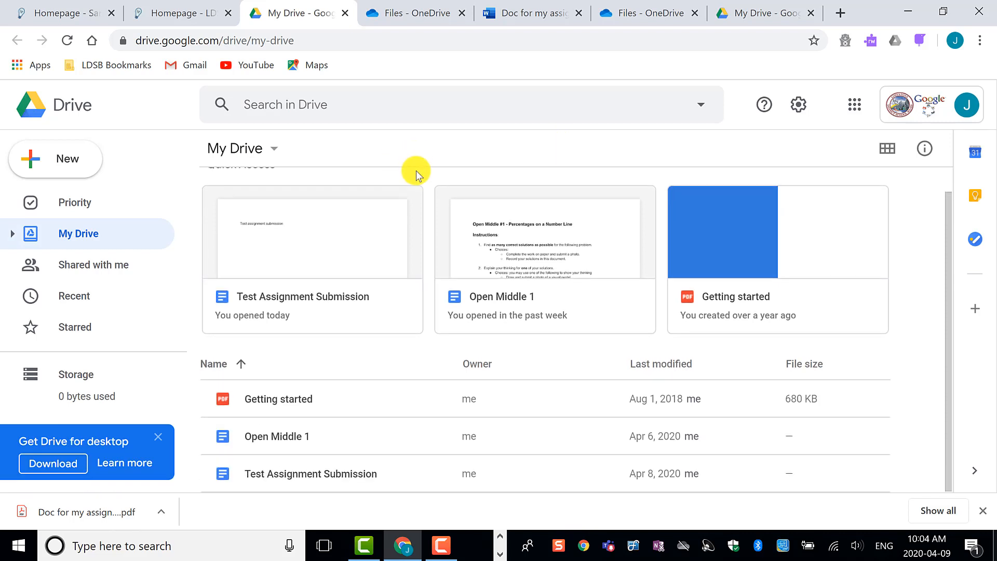
mouse_move(324, 473)
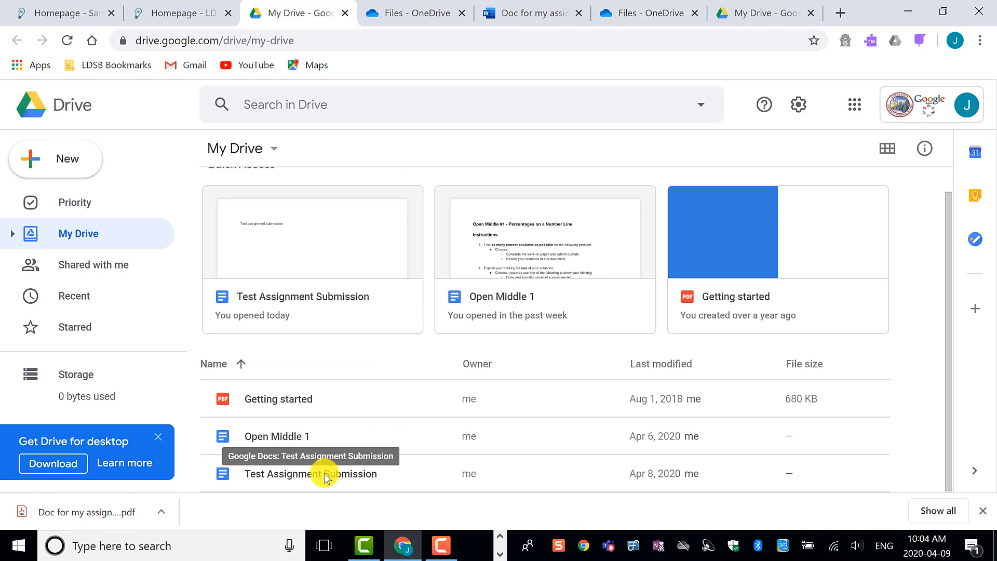
double_click(310, 473)
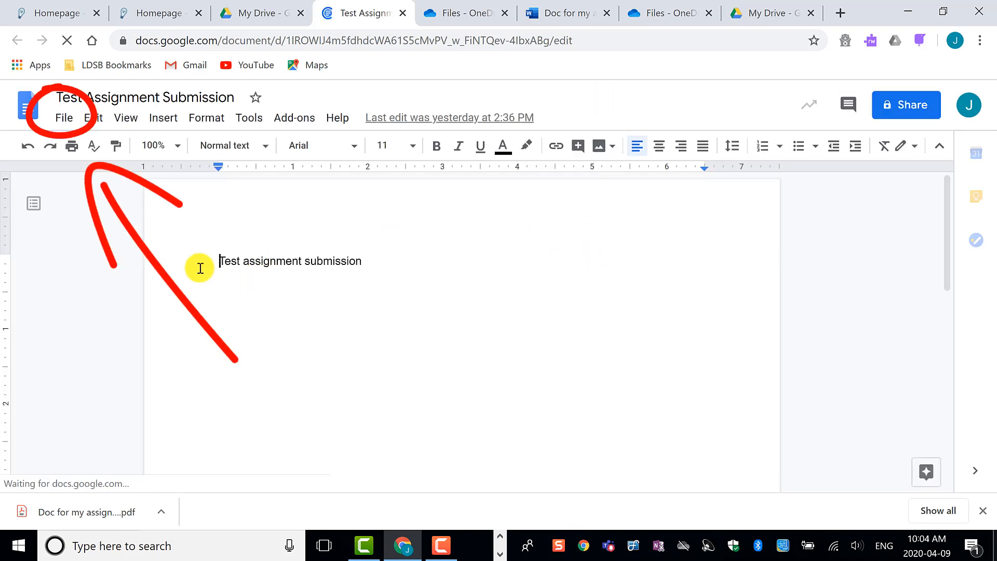
Download 'Test Assignment Submission' as a PDF Document (.pdf) via File > Download
click(63, 118)
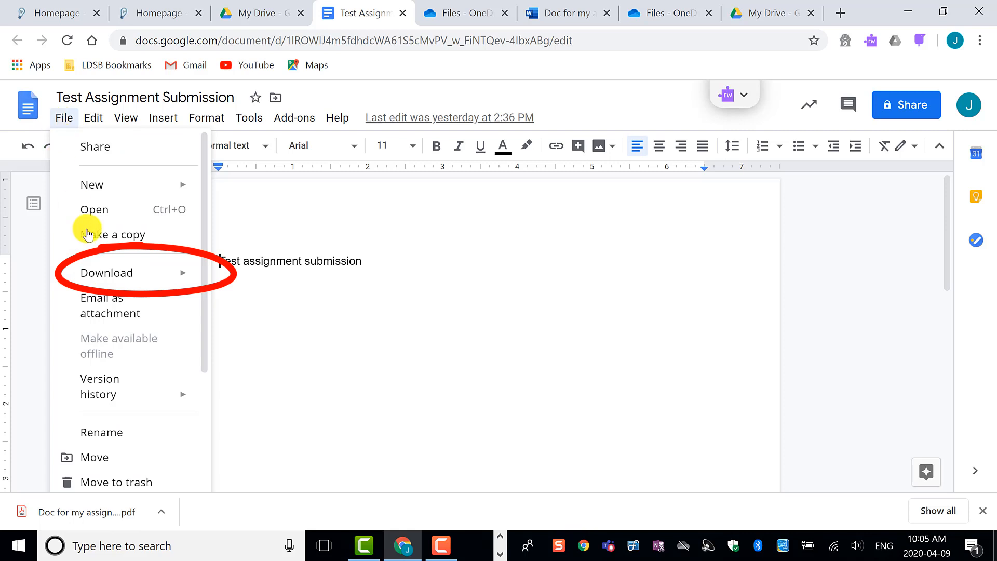
click(106, 272)
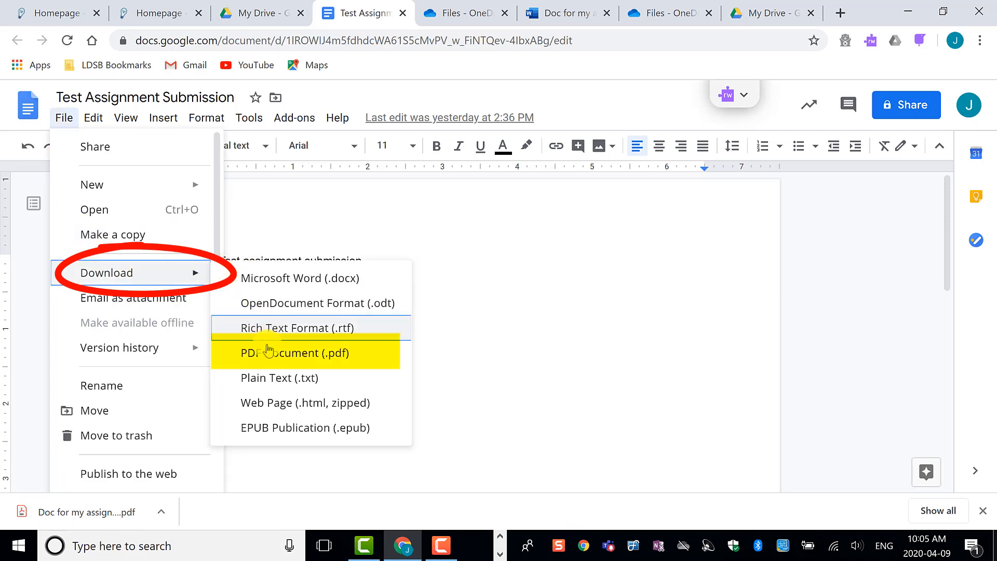
click(297, 353)
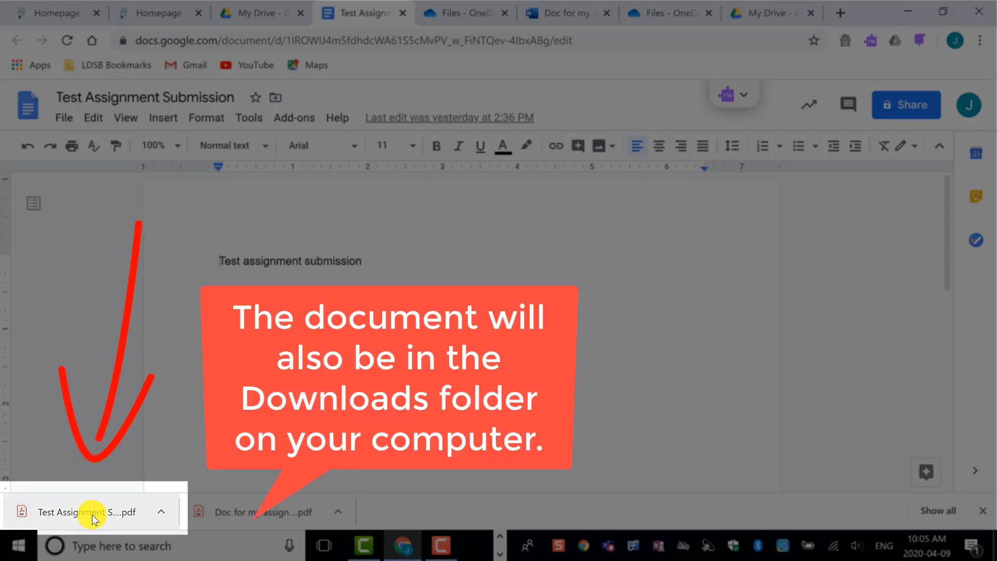
mouse_move(119, 530)
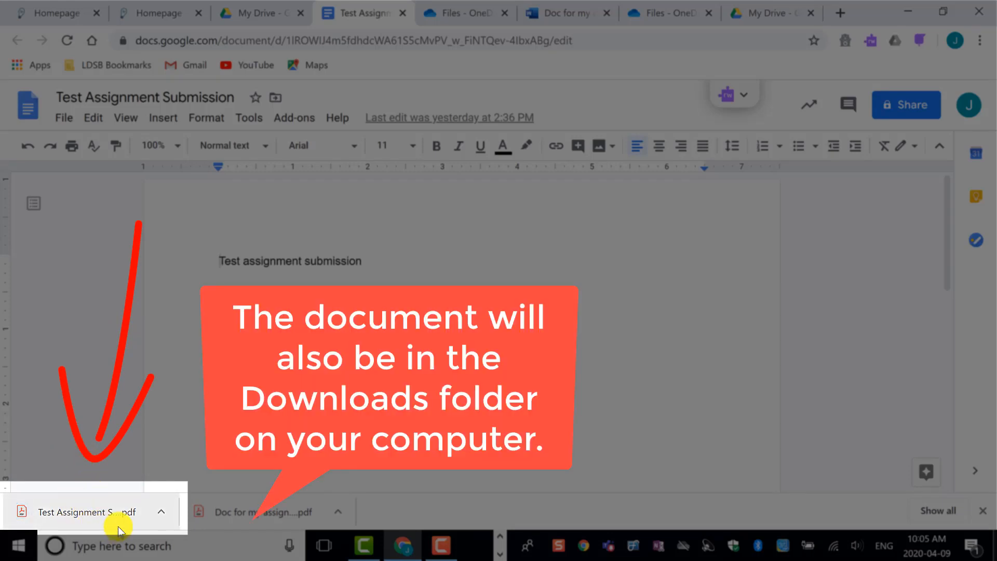